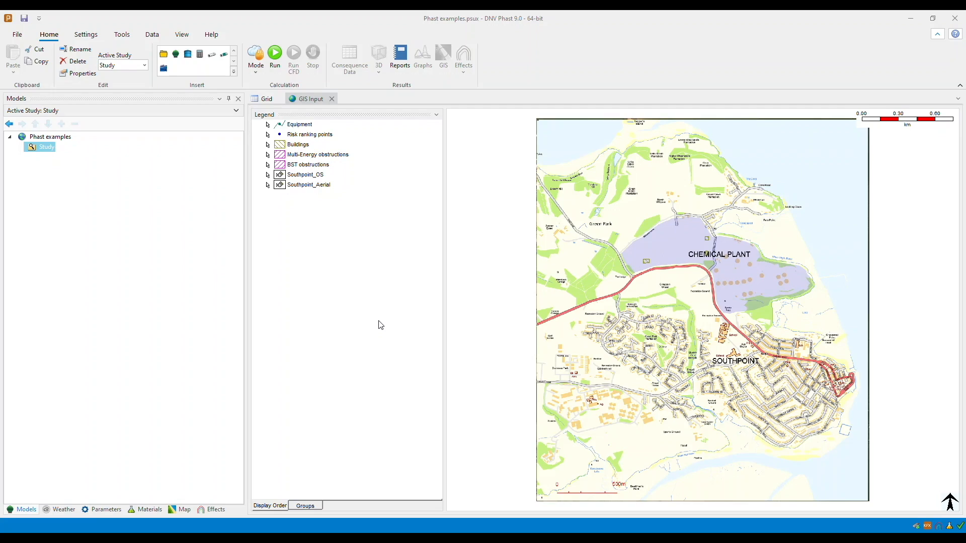
mouse_move(379, 326)
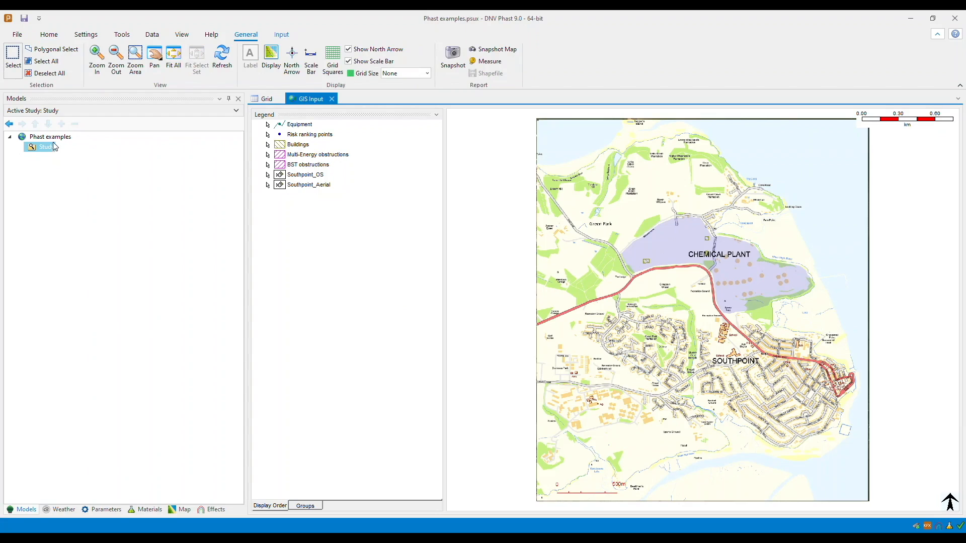
Step: Insert a Pressure vessel model under the Study and bring up its material list
right_click(45, 147)
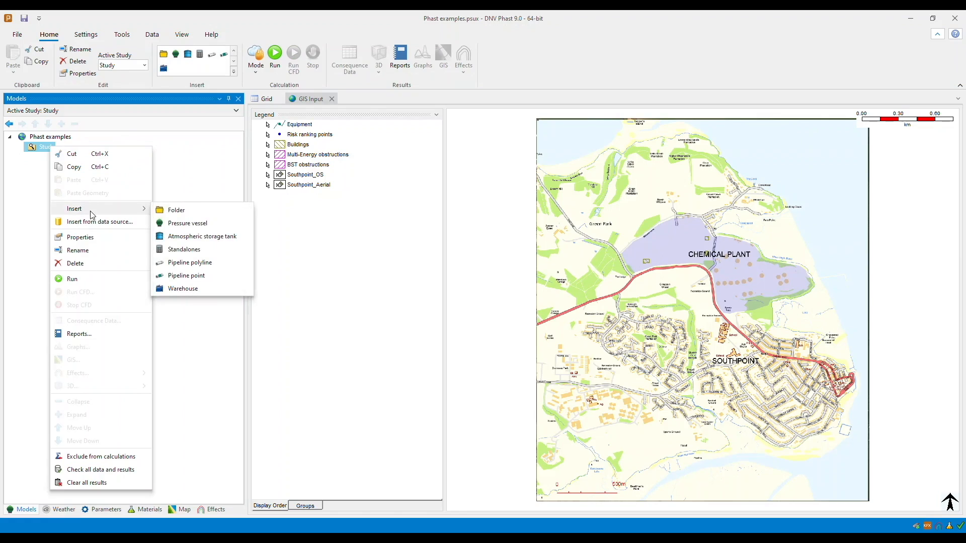
click(187, 222)
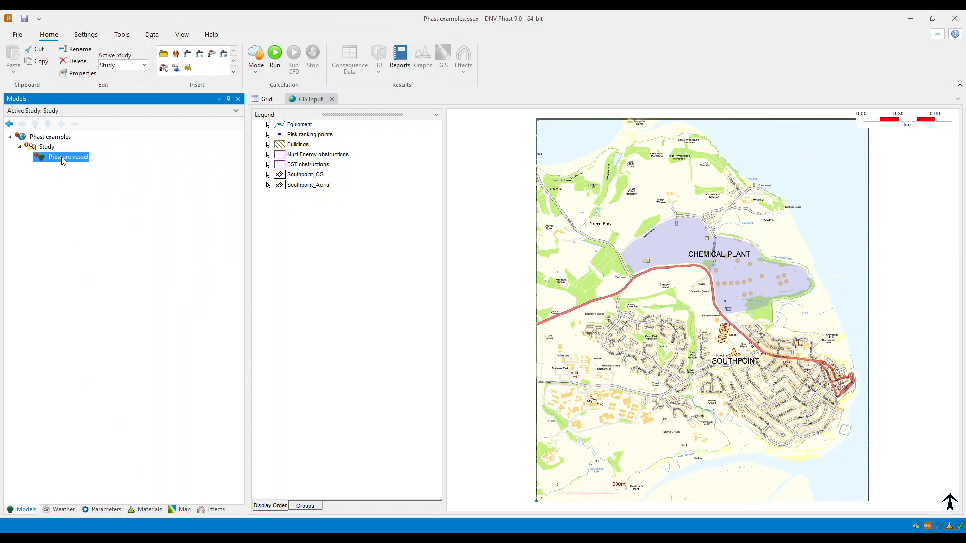
double_click(64, 156)
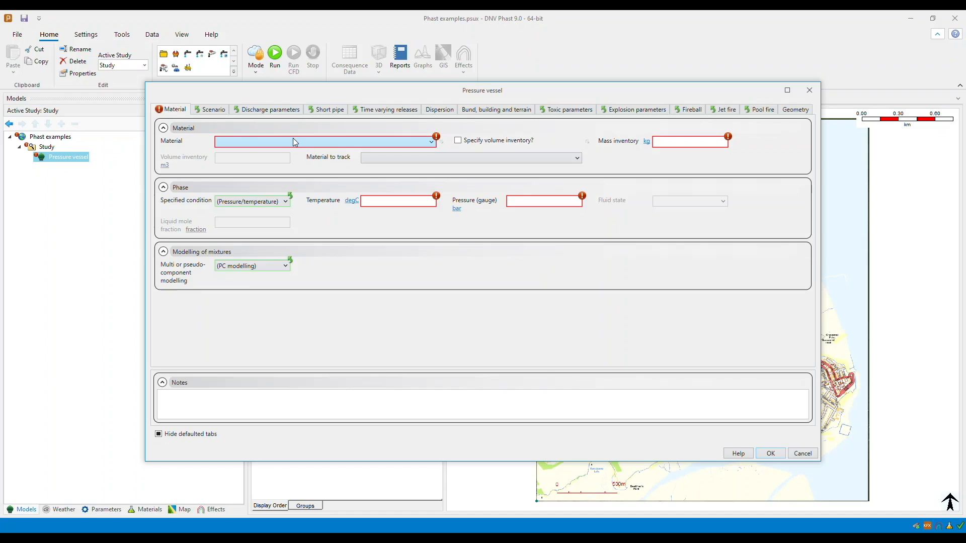
click(431, 141)
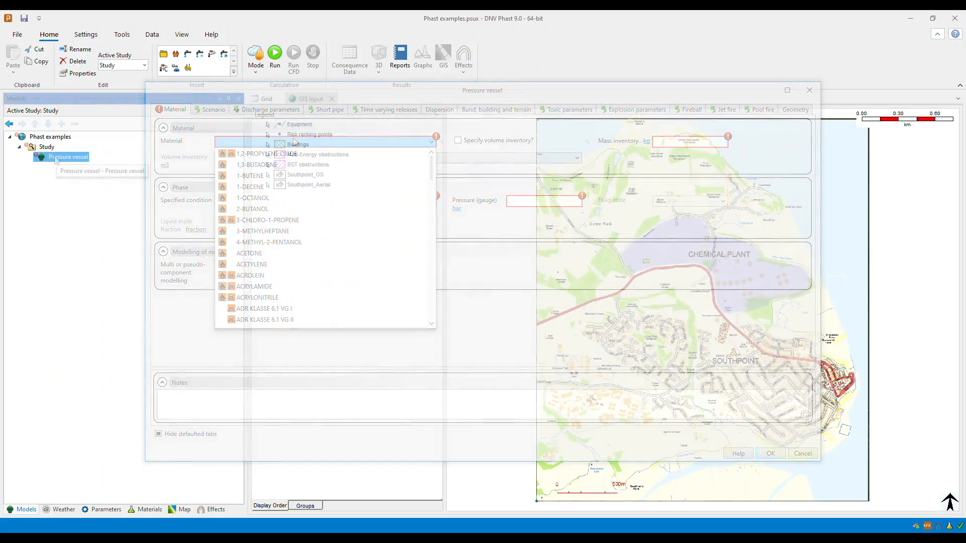
Step: Insert a Time varying leak under the Pressure vessel and rename it 'Average Rate'
right_click(66, 156)
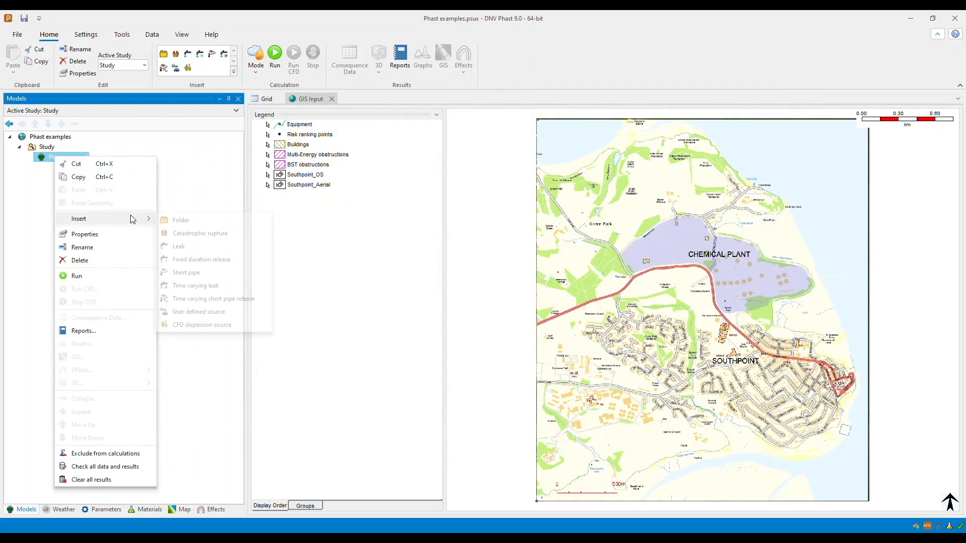
mouse_move(204, 291)
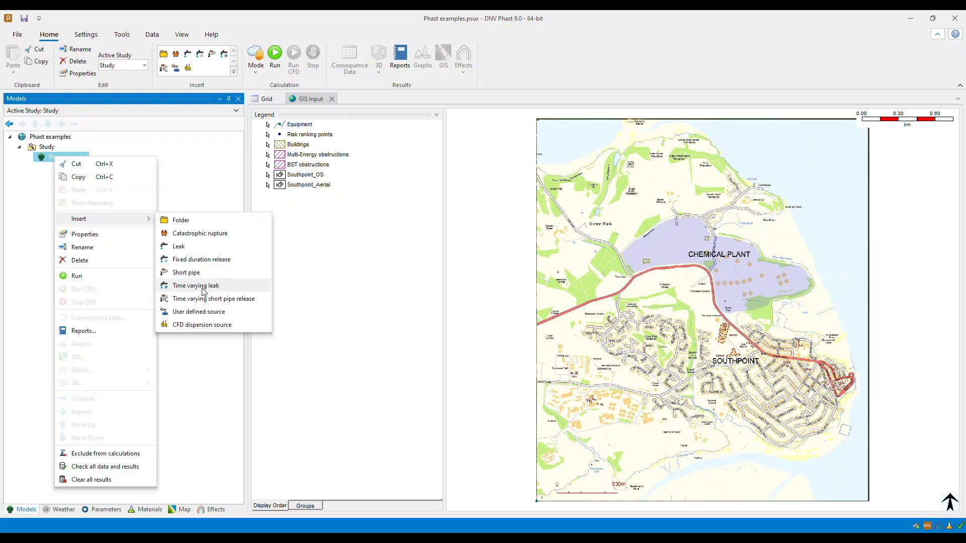
click(196, 286)
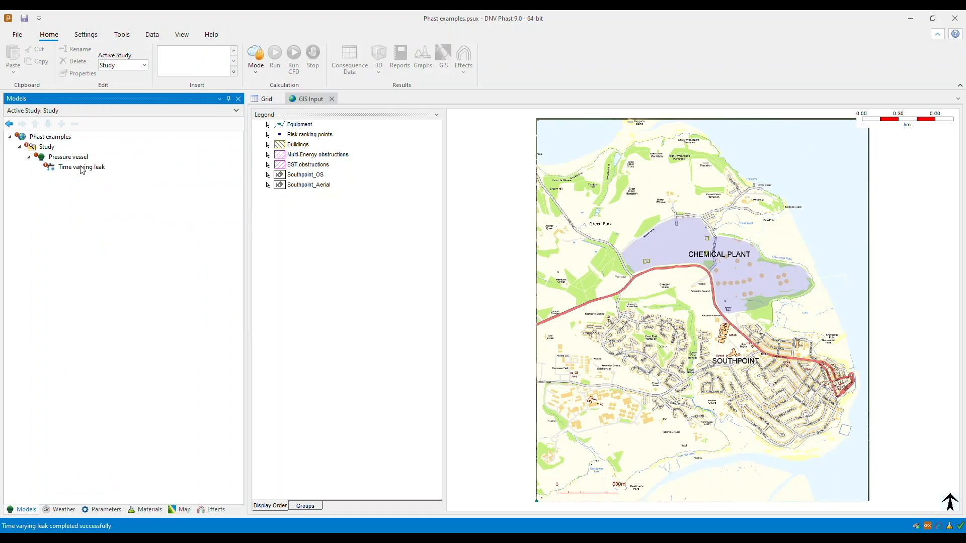
right_click(77, 167)
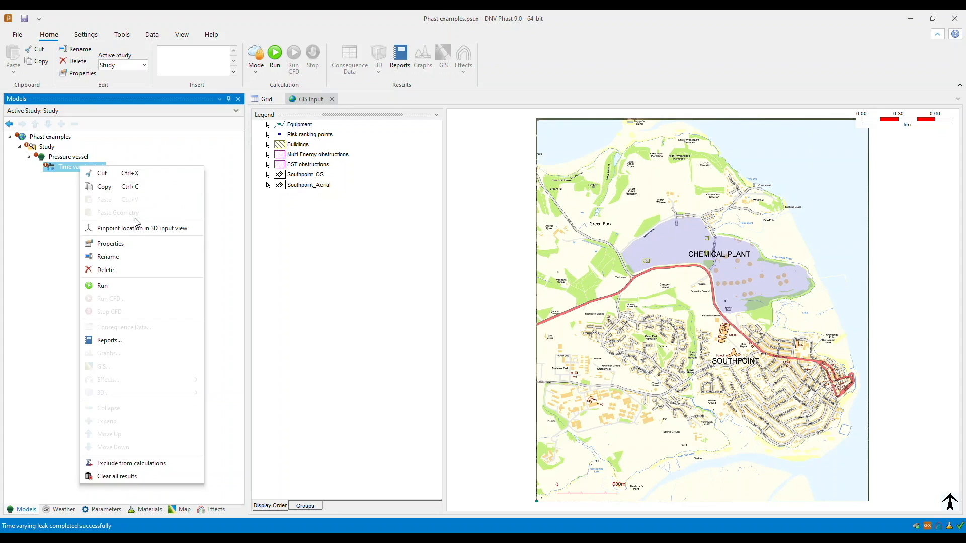
click(108, 256)
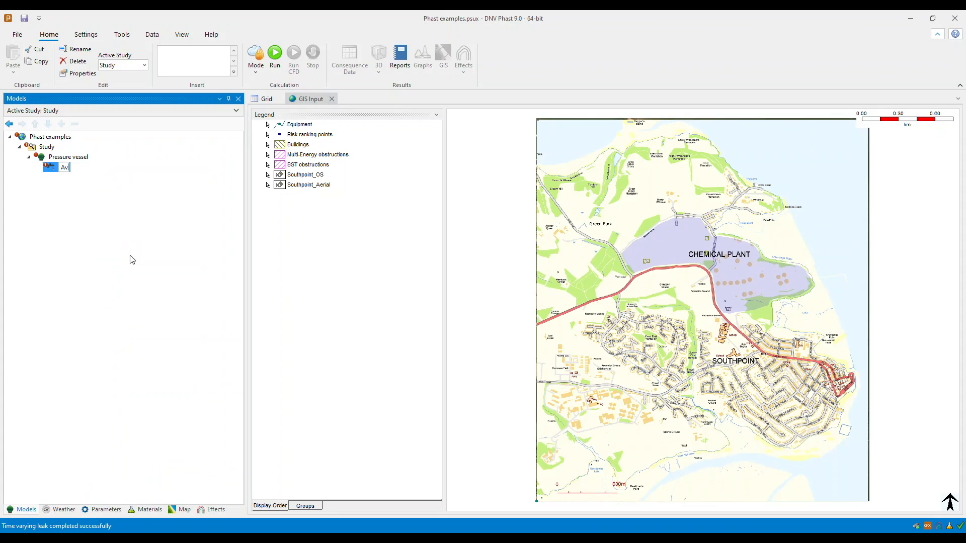
text(Average Rate)
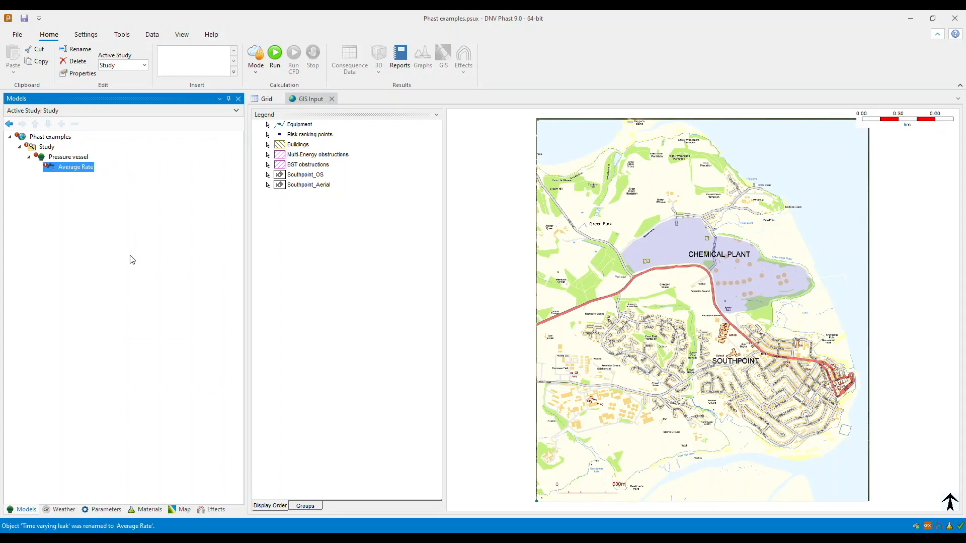
Step: Set the Average Rate leak's orifice diameter to 100 mm in its scenario inputs
double_click(76, 167)
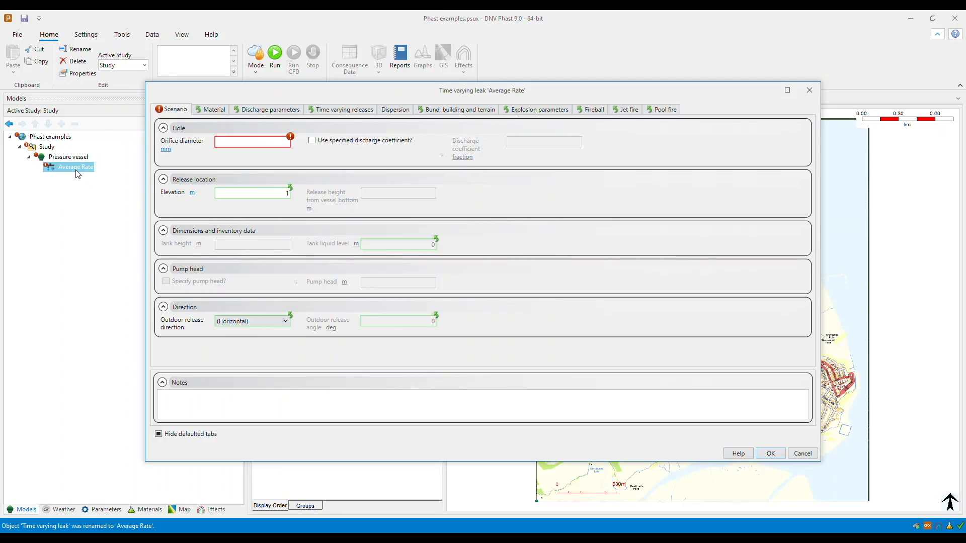
click(252, 145)
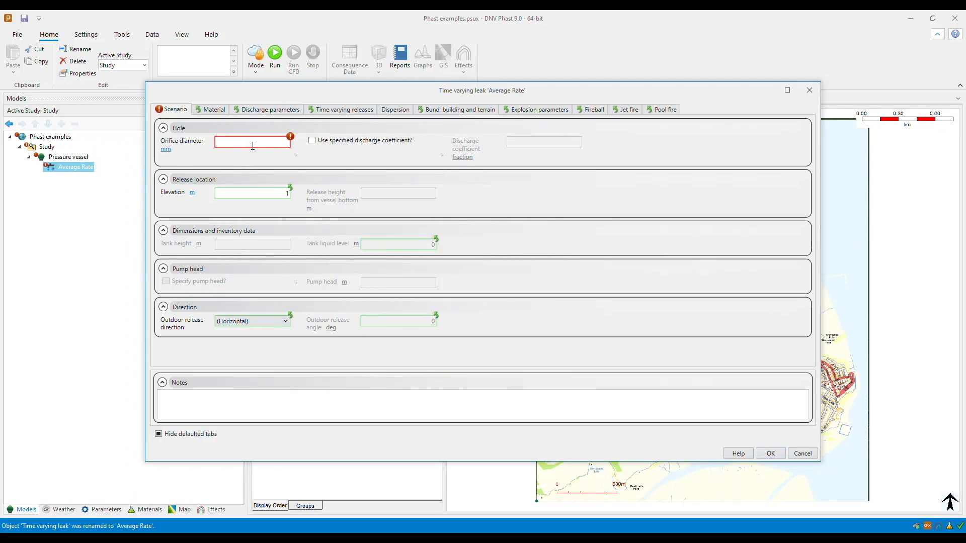
text(100)
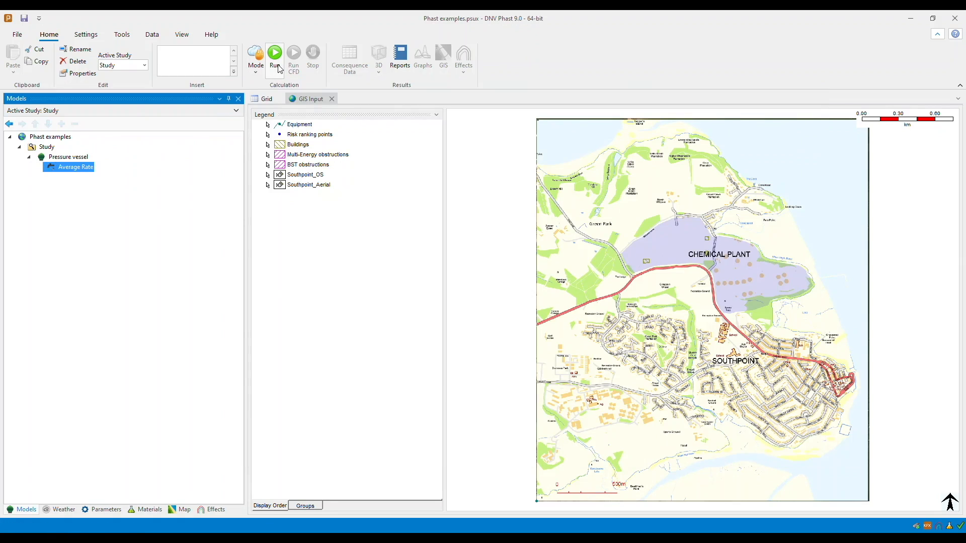
Step: Run the study calculations and select the Average Rate scenario for graphing
click(273, 53)
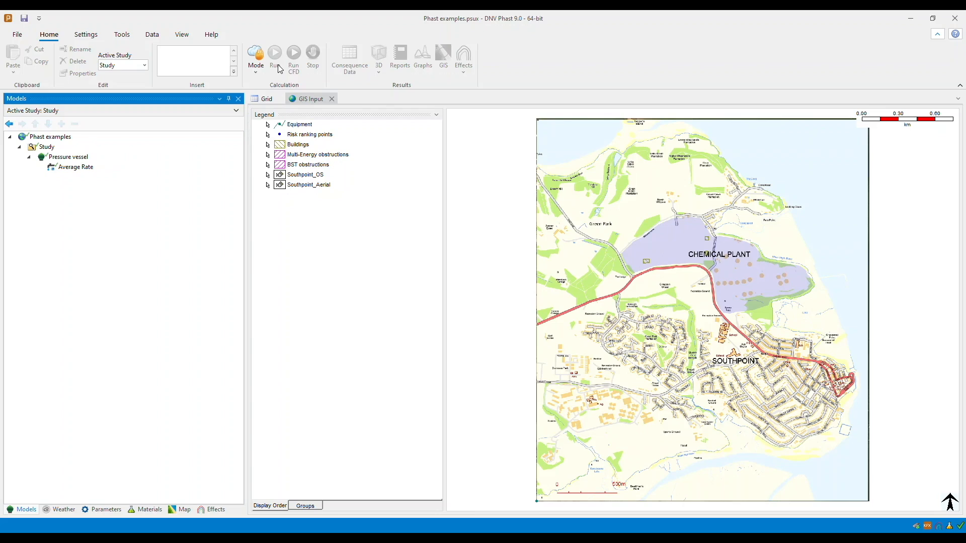
click(74, 167)
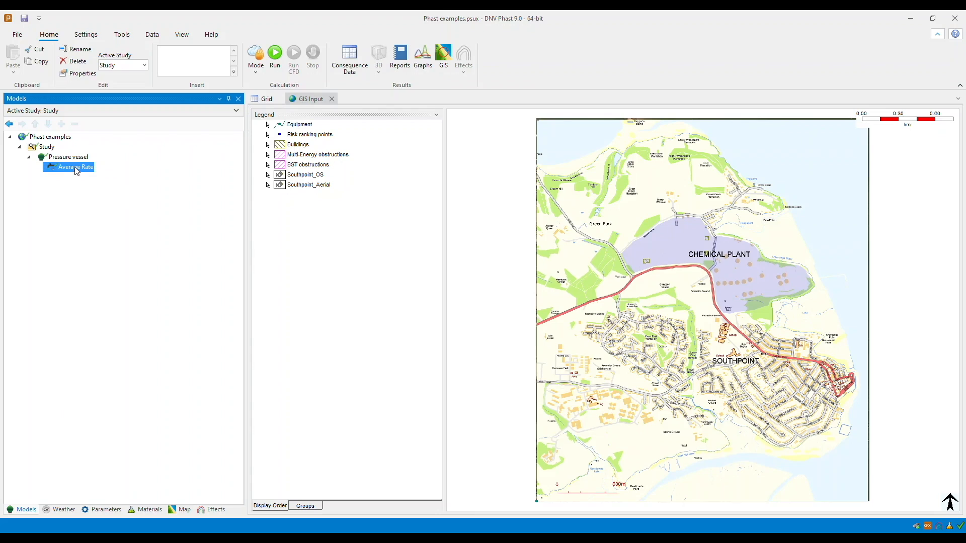
click(122, 35)
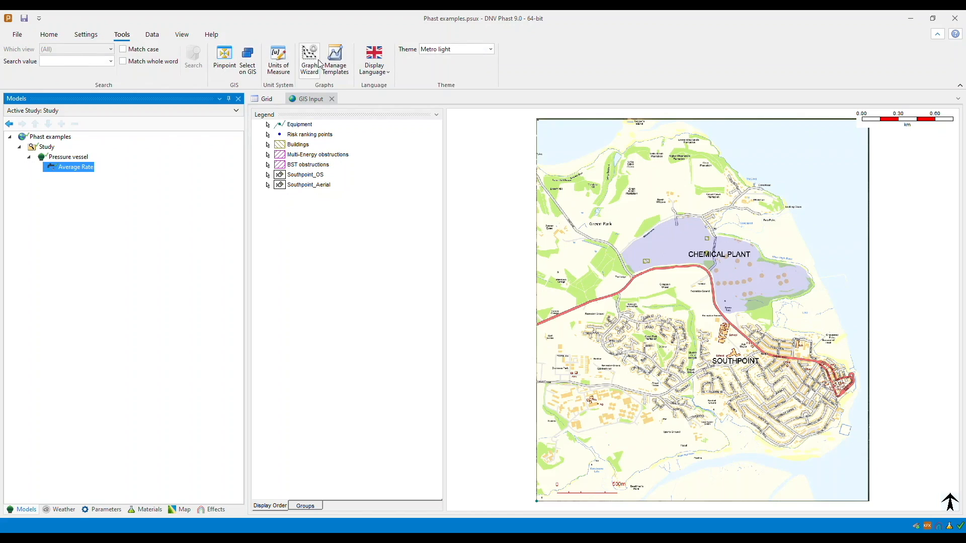
Step: Start a Graph Wizard graph on Discharge result data with Elapsed time on the X axis
click(309, 56)
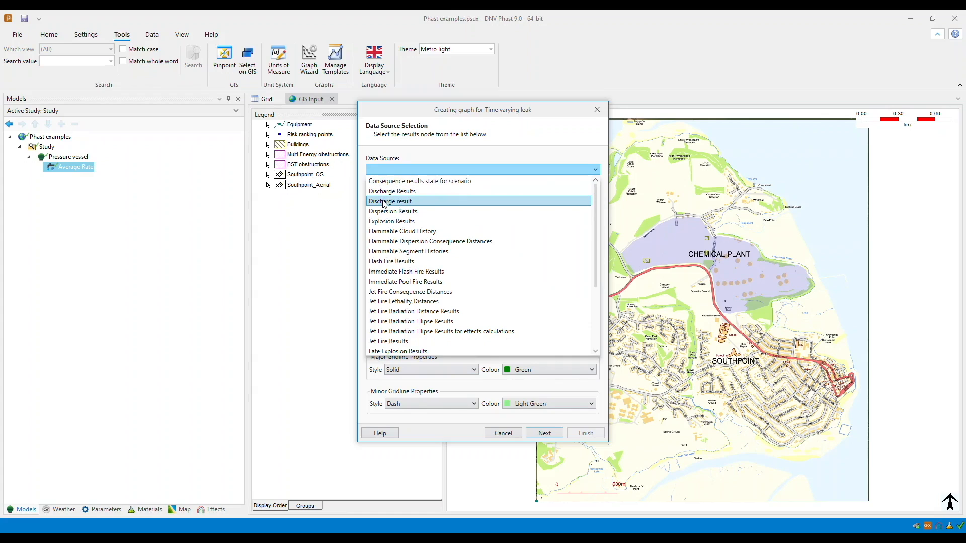
click(390, 200)
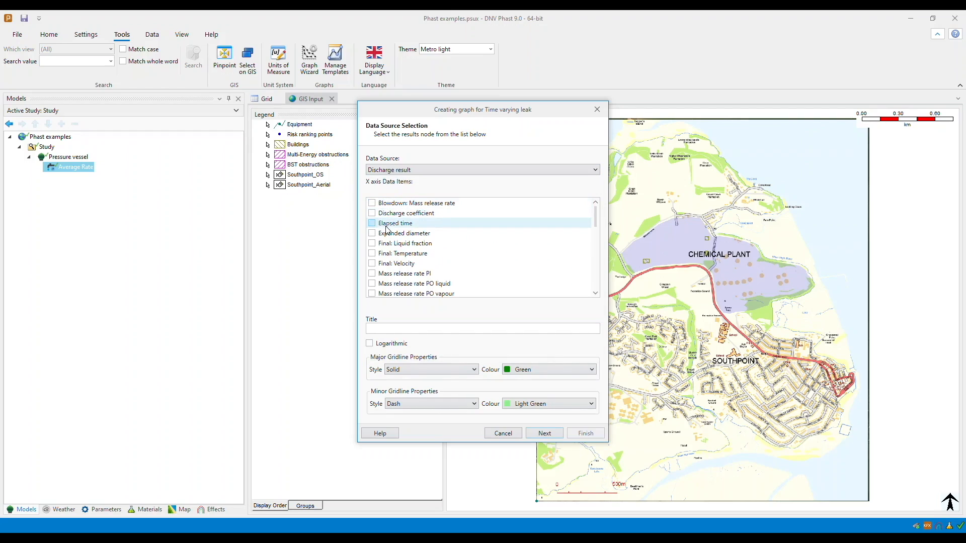
scroll(down, 3)
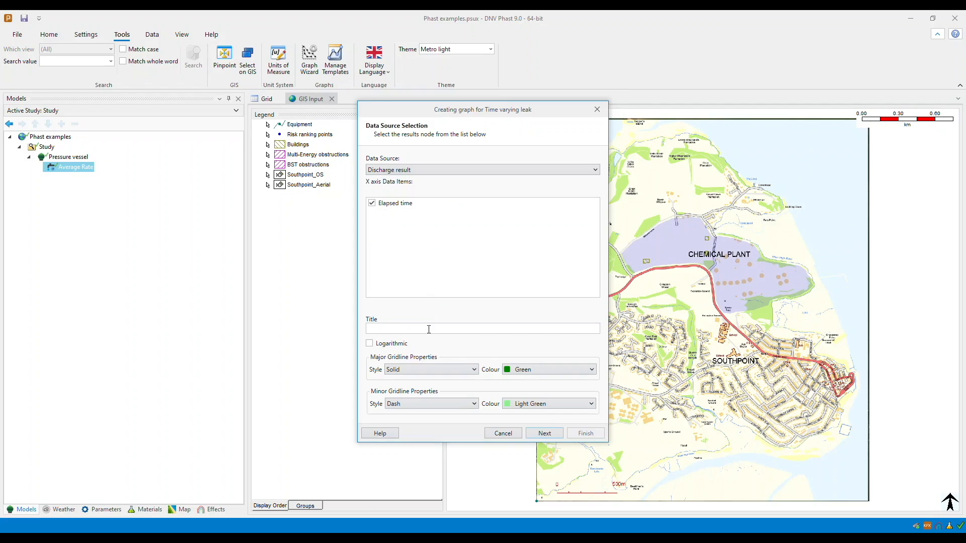
text(Elapsed time)
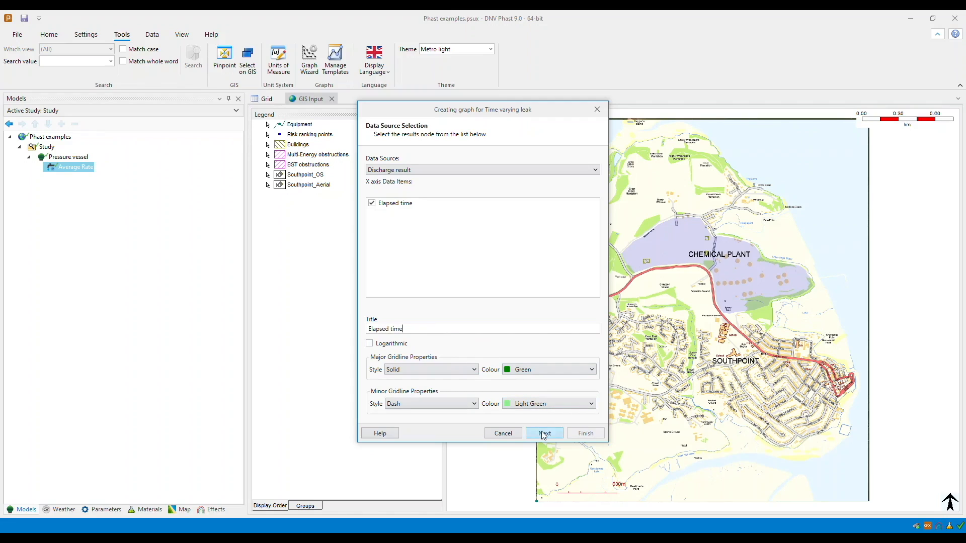
Step: Plot Orifice: Mass release rate on the Y axis, titled Release rate
click(545, 432)
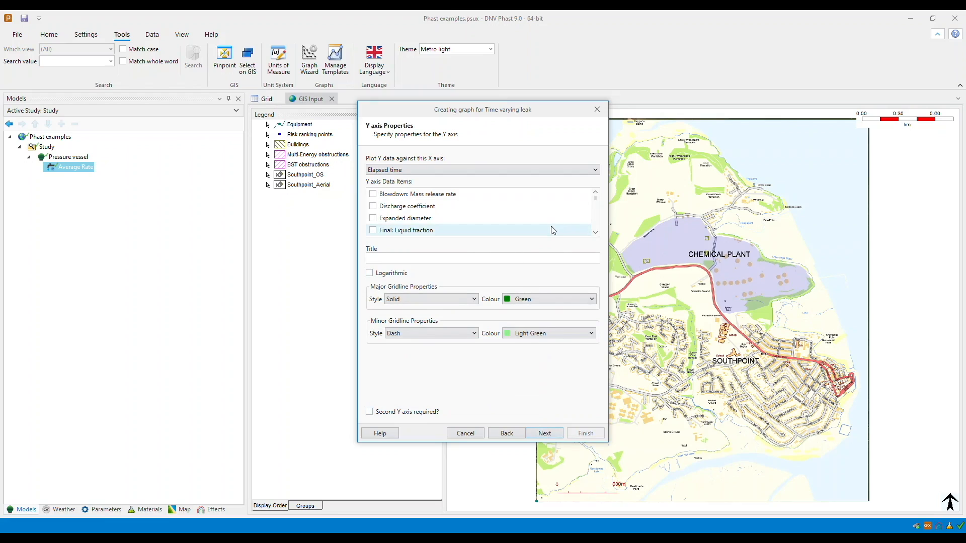
scroll(down, 3)
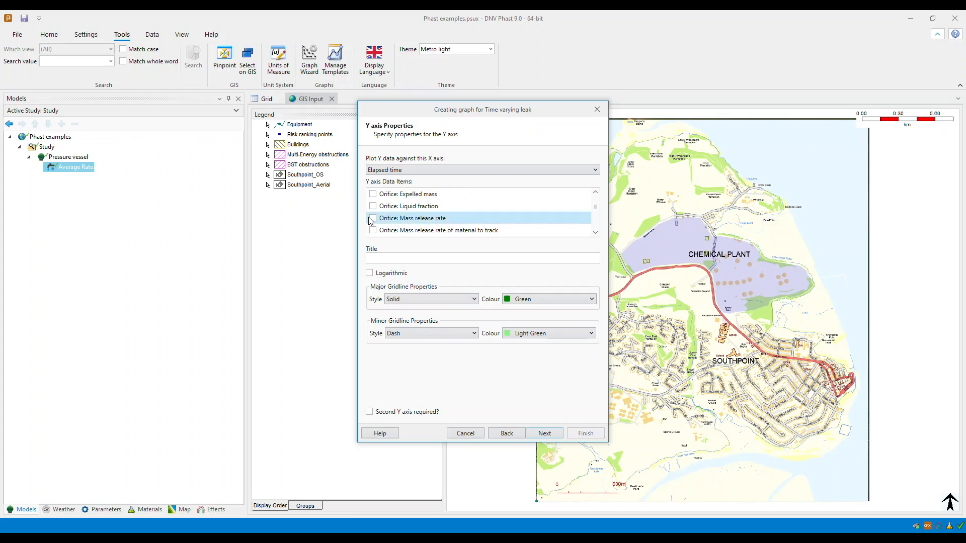
click(372, 218)
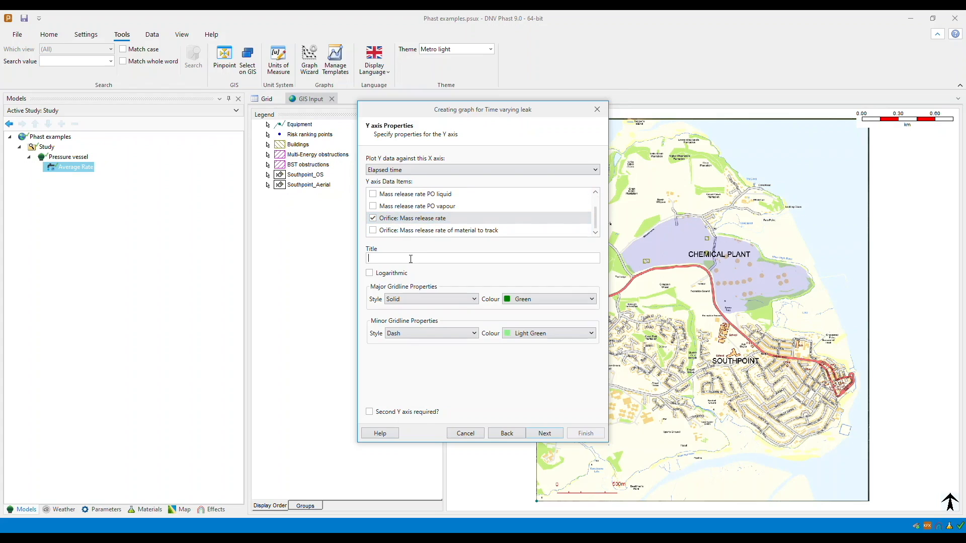
text(Release rate)
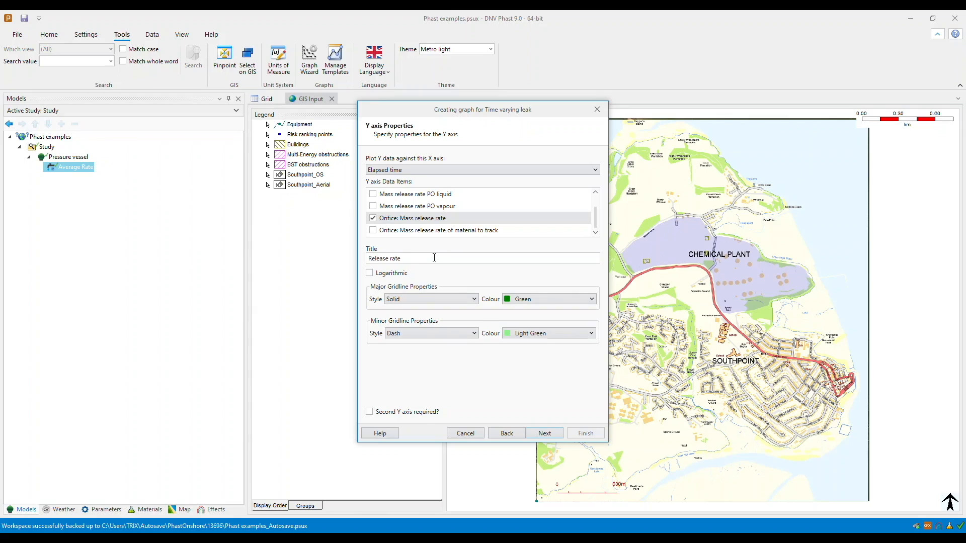
mouse_move(488, 360)
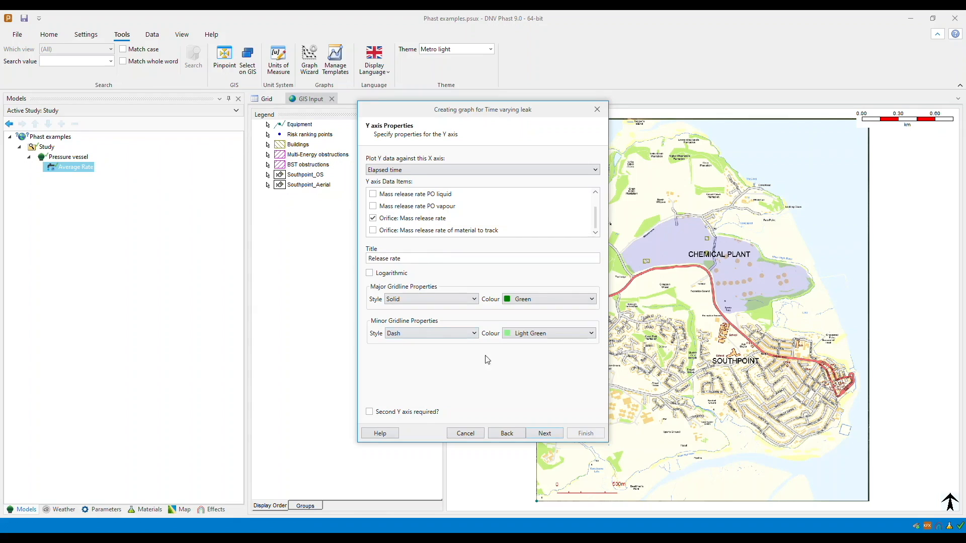
Step: Set the mass release rate series to Smoothed and proceed to the general properties
click(544, 432)
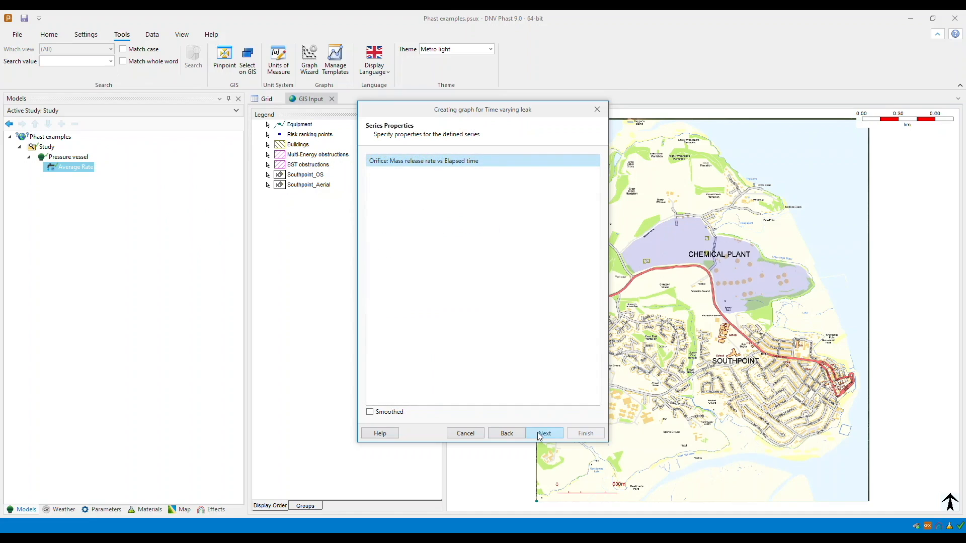
mouse_move(535, 424)
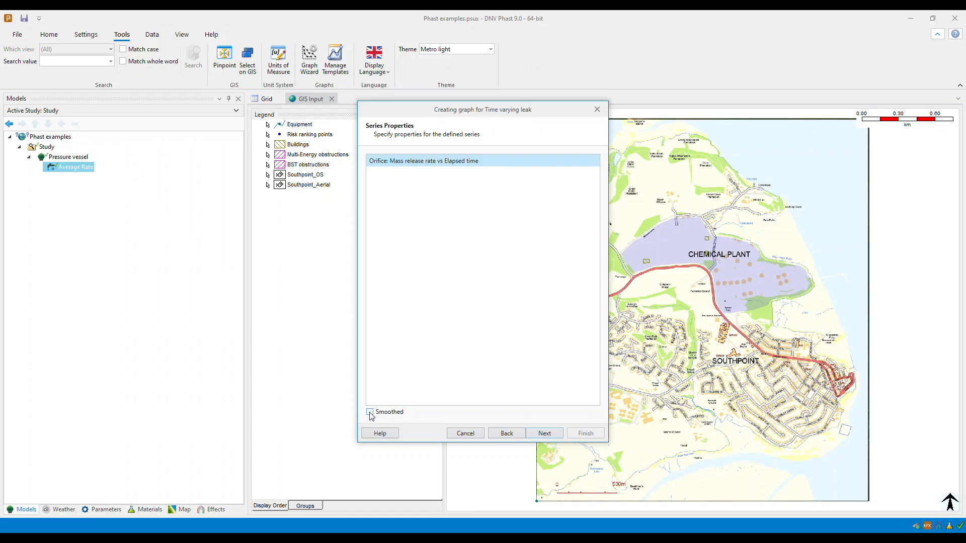
click(370, 412)
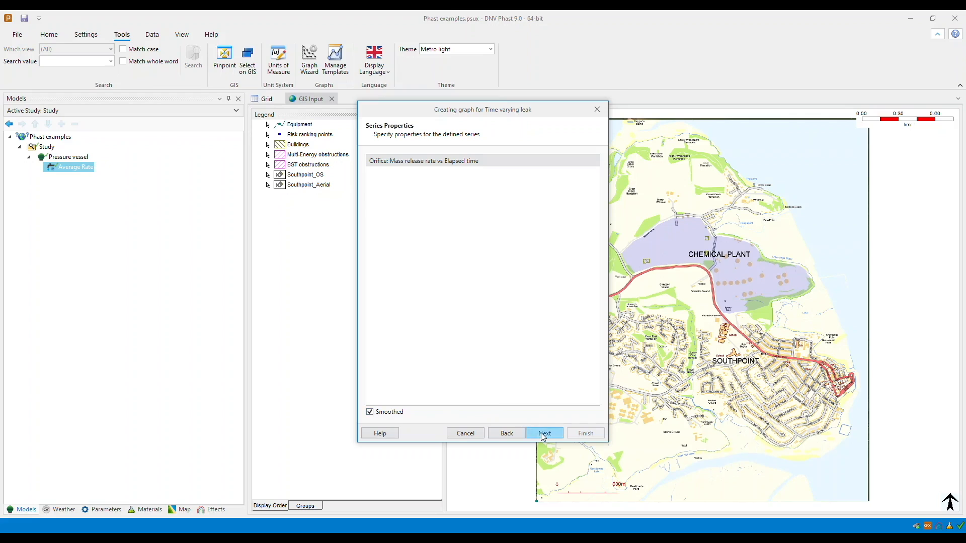
click(545, 432)
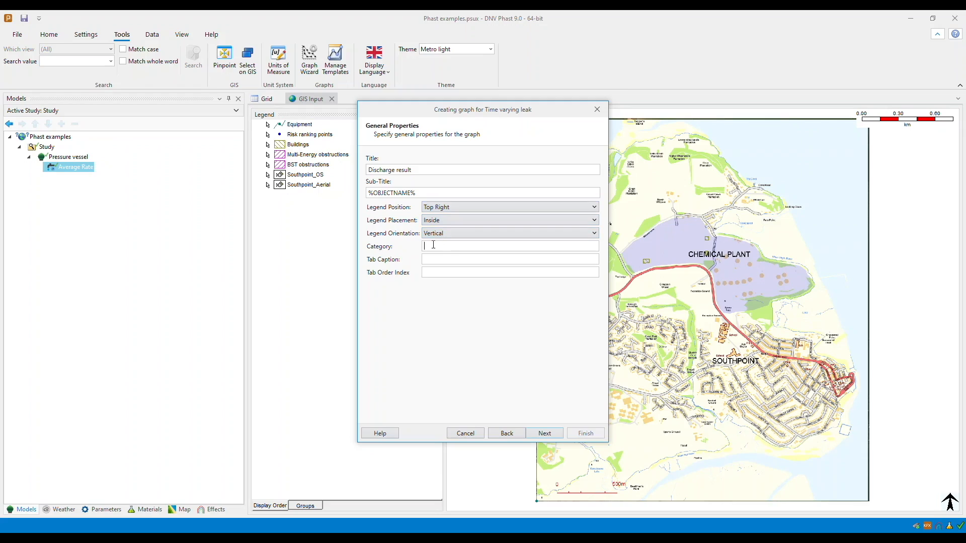
Step: Set the tab caption to 'Example graph' and finish the wizard to register the template
click(508, 259)
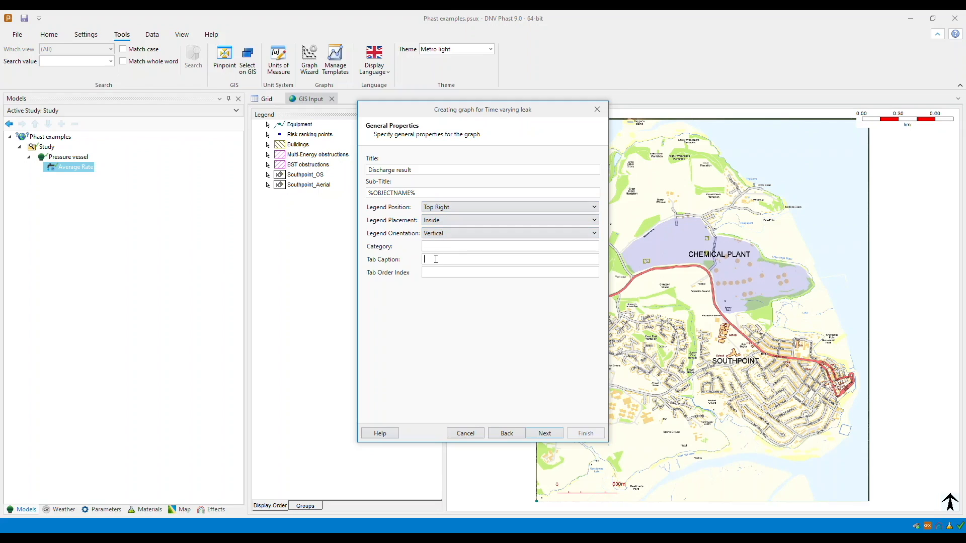
text(Example graph)
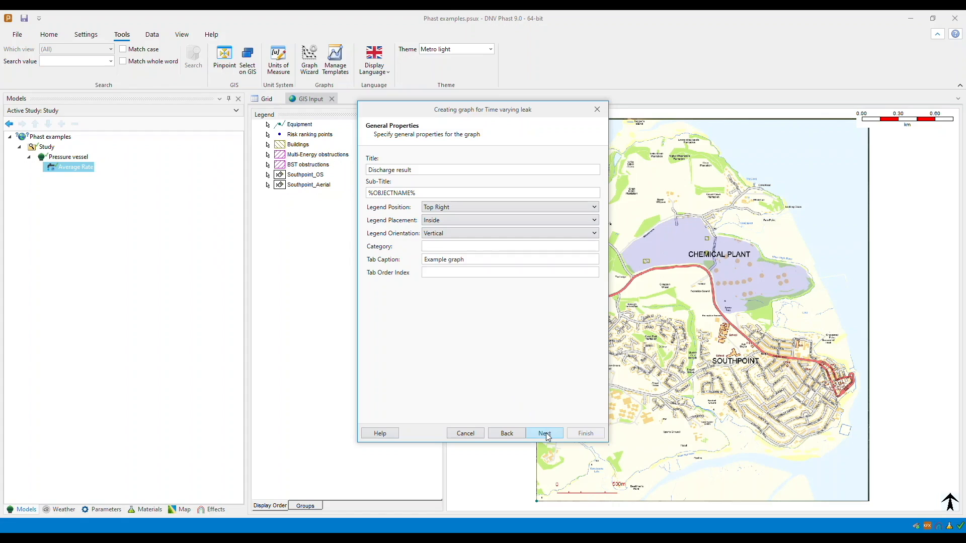
click(544, 432)
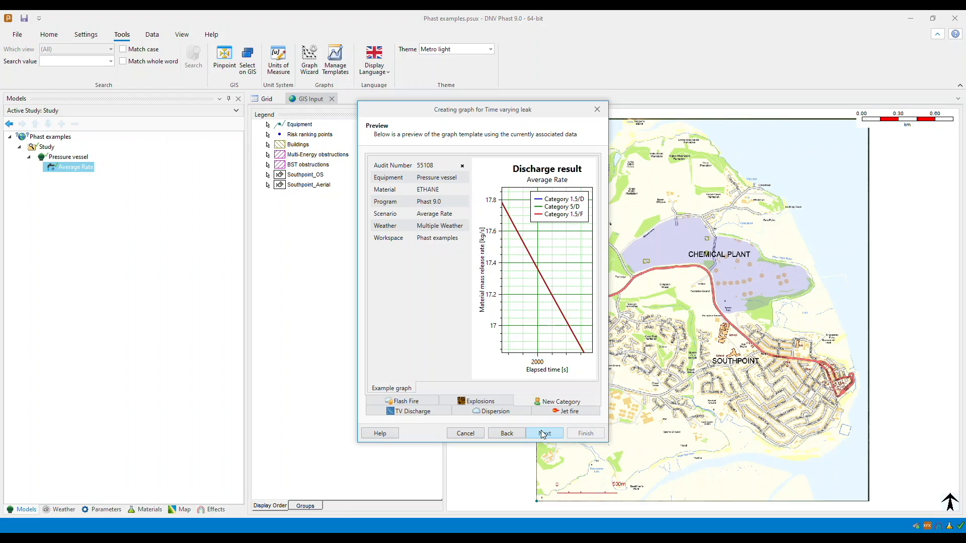
click(545, 433)
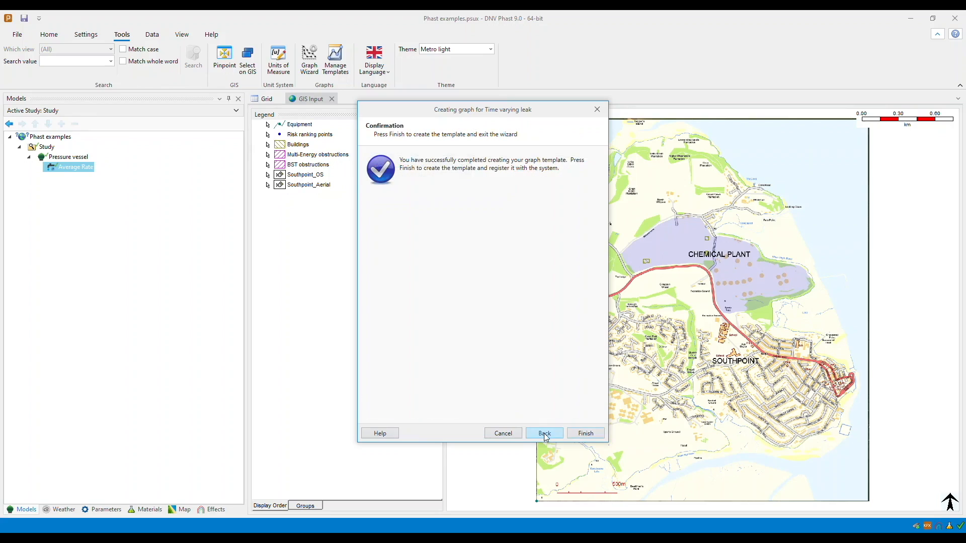
click(586, 432)
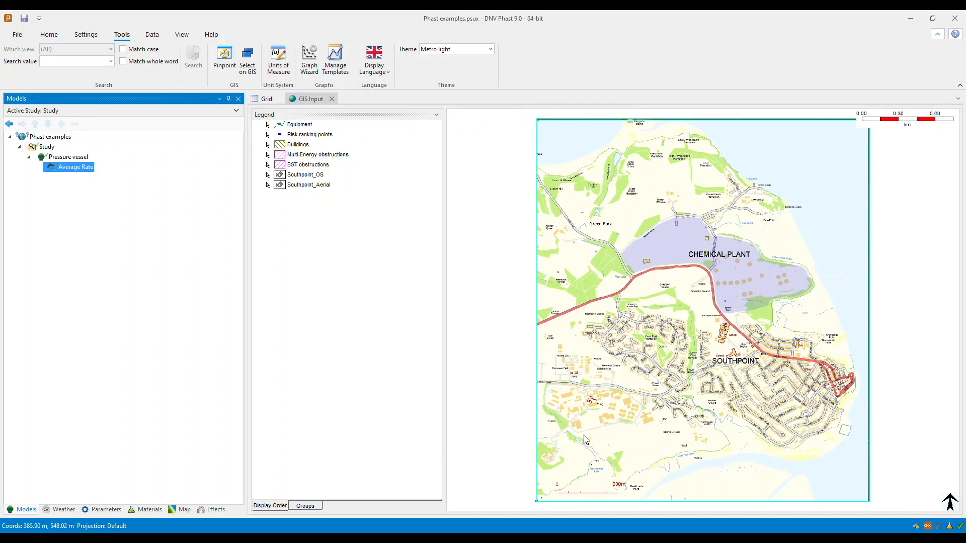
click(48, 34)
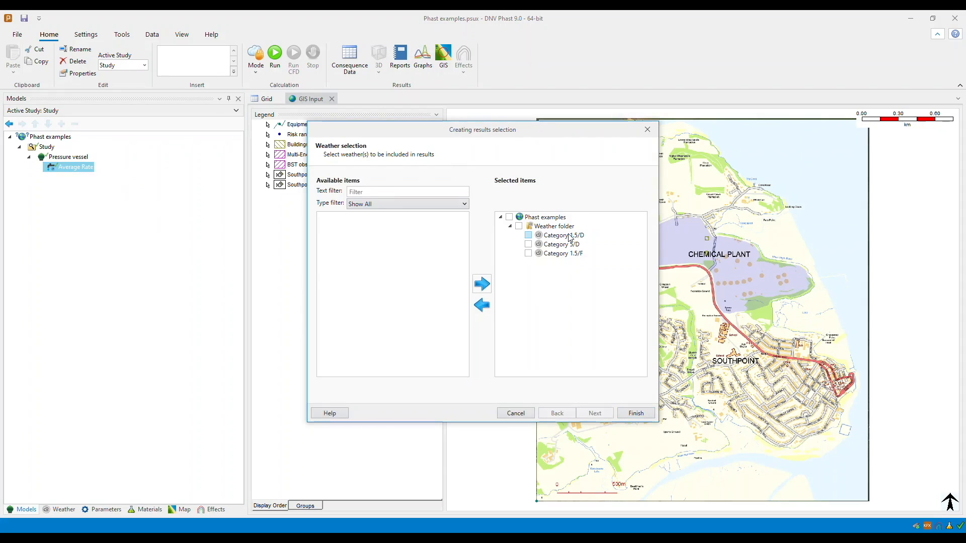
Step: Exclude Category 1.5/D and 1.5/F weathers and generate Average Rate results for Category 5/D only
click(528, 235)
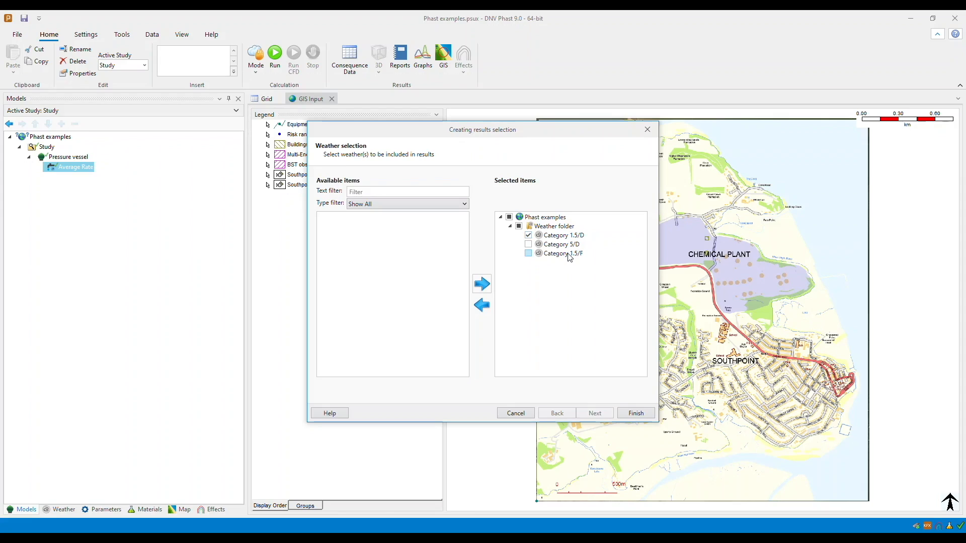
click(481, 305)
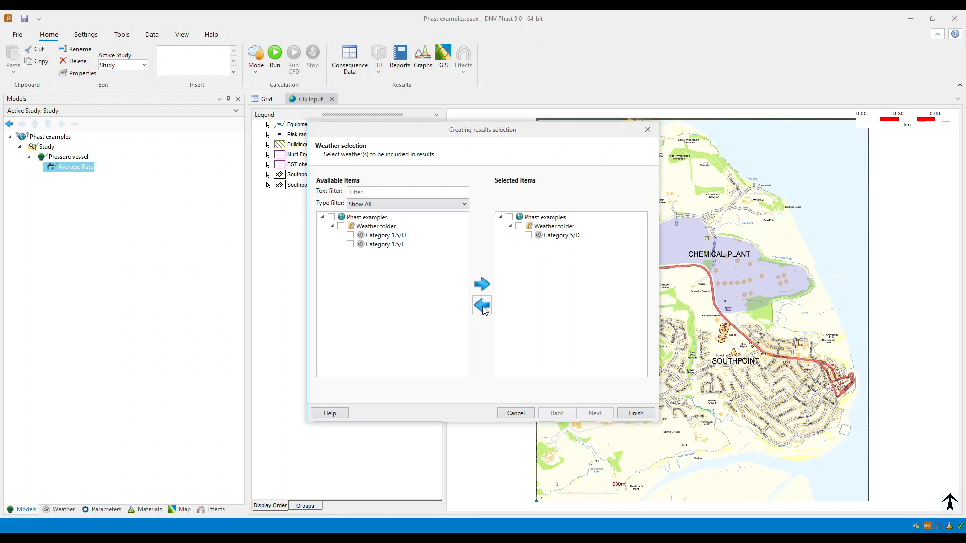
click(636, 413)
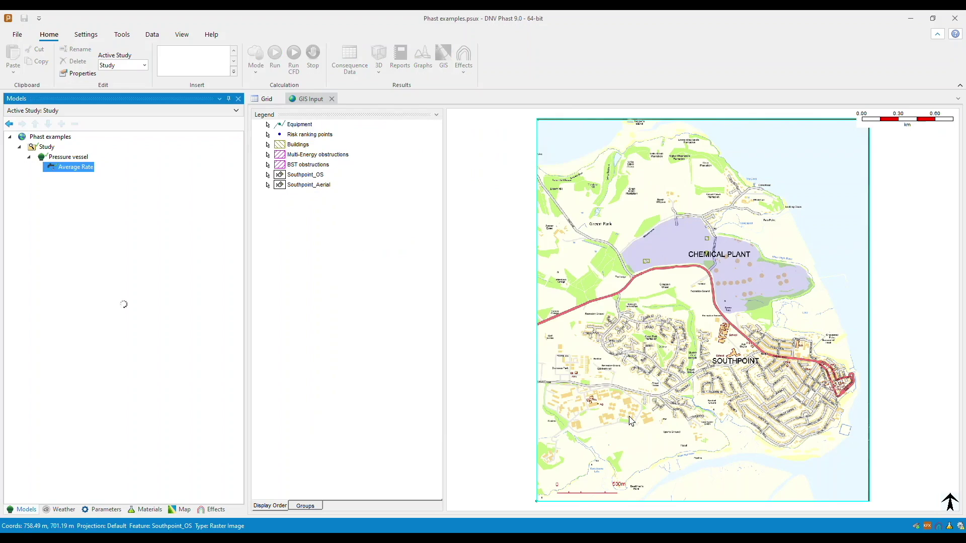
double_click(74, 167)
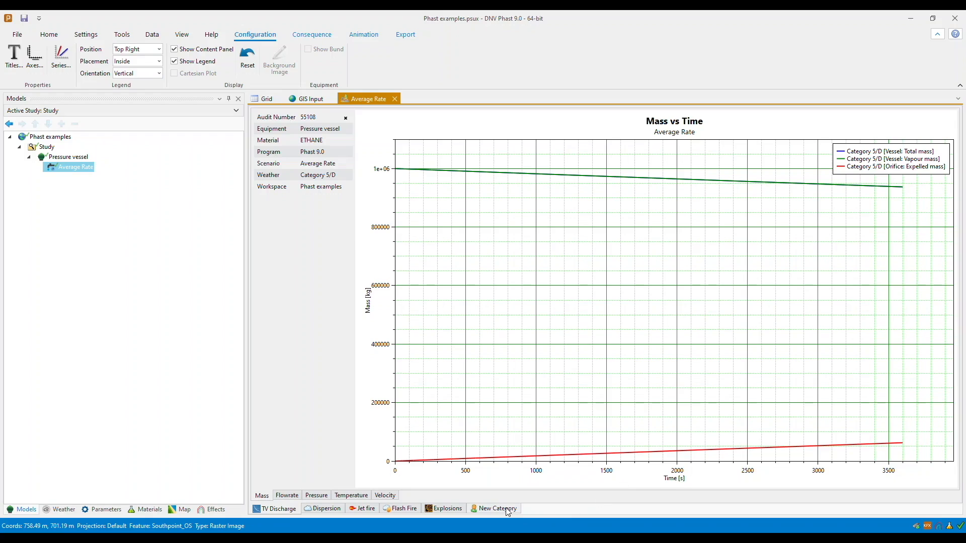
Step: Display the Example graph of Category 5/D mass release rate vs elapsed time under New Category
click(278, 510)
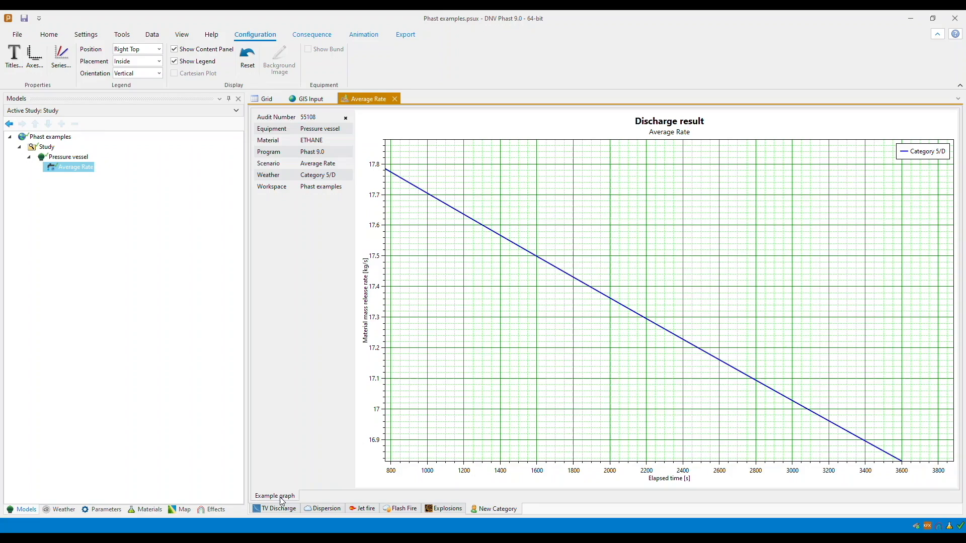
click(48, 34)
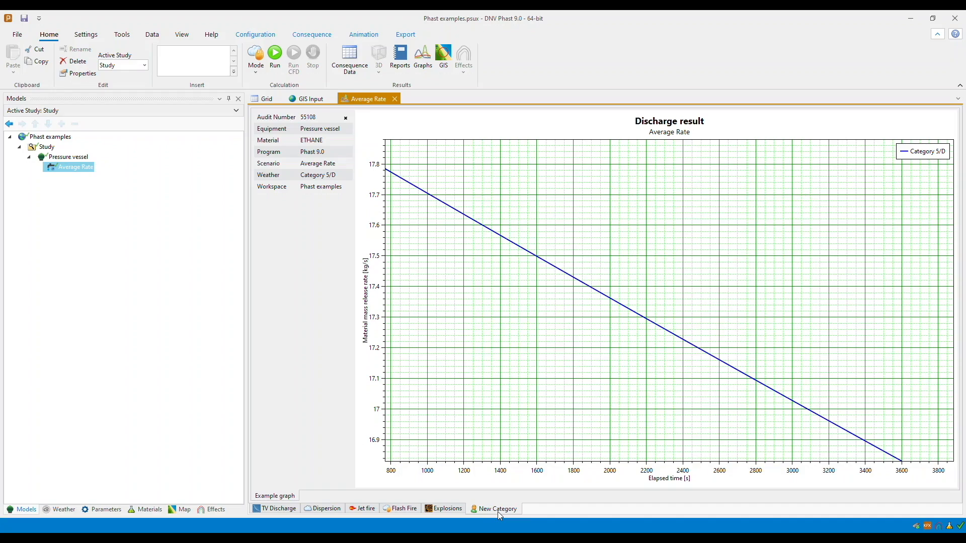
mouse_move(505, 514)
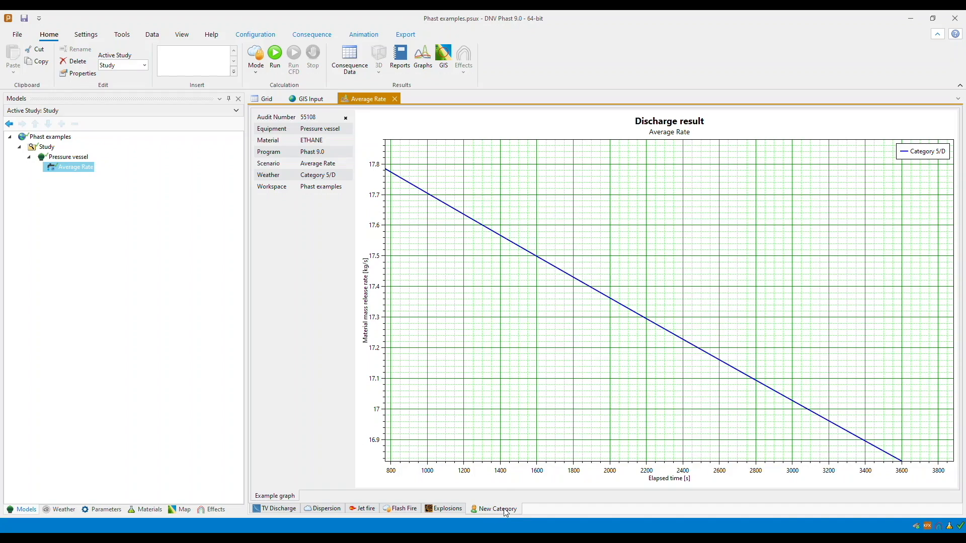
click(122, 34)
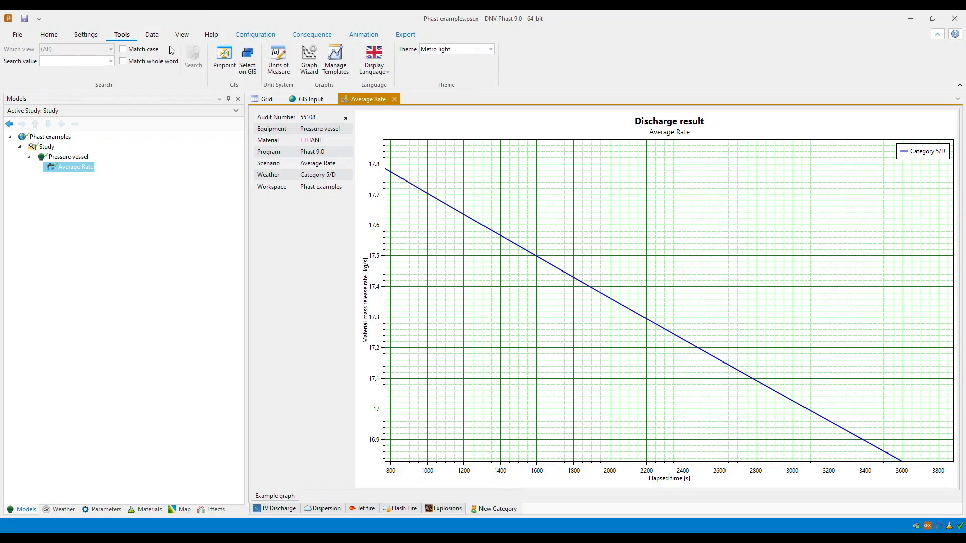
mouse_move(338, 65)
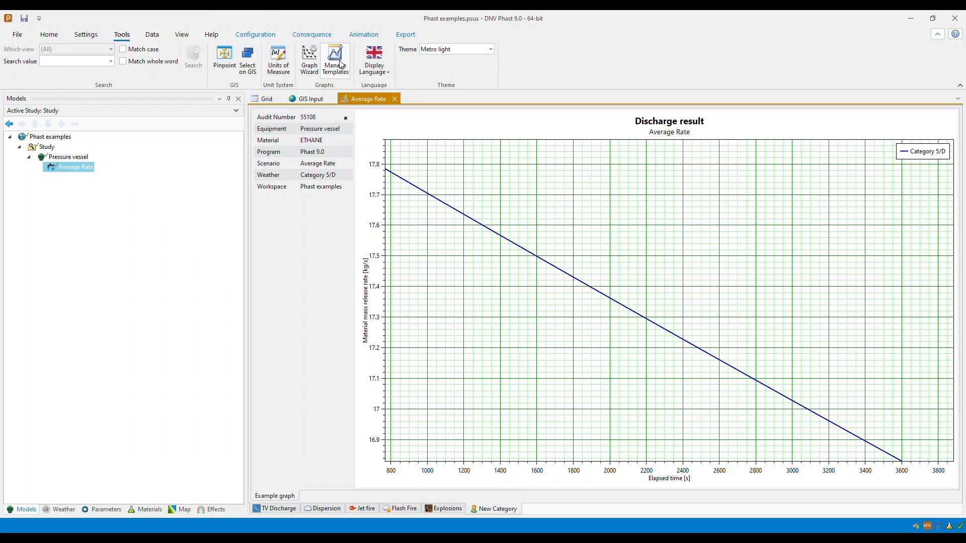
Step: Delete the Discharge result graph template via Manage Templates and confirm the deletion
click(334, 58)
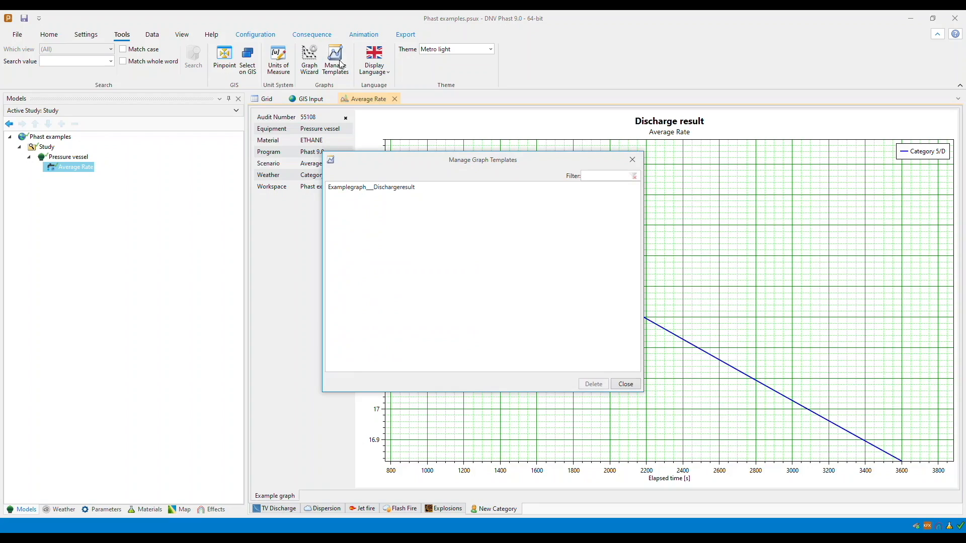
click(386, 187)
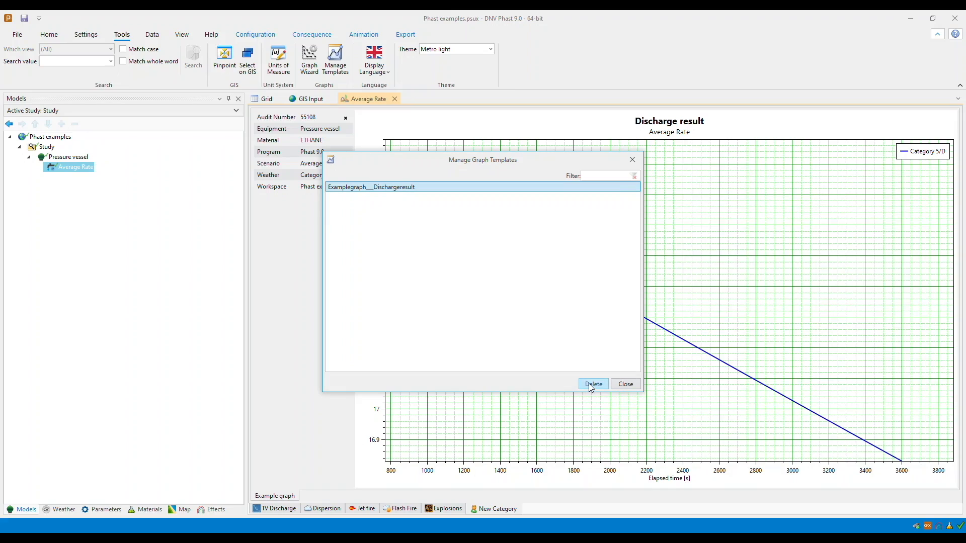
click(593, 384)
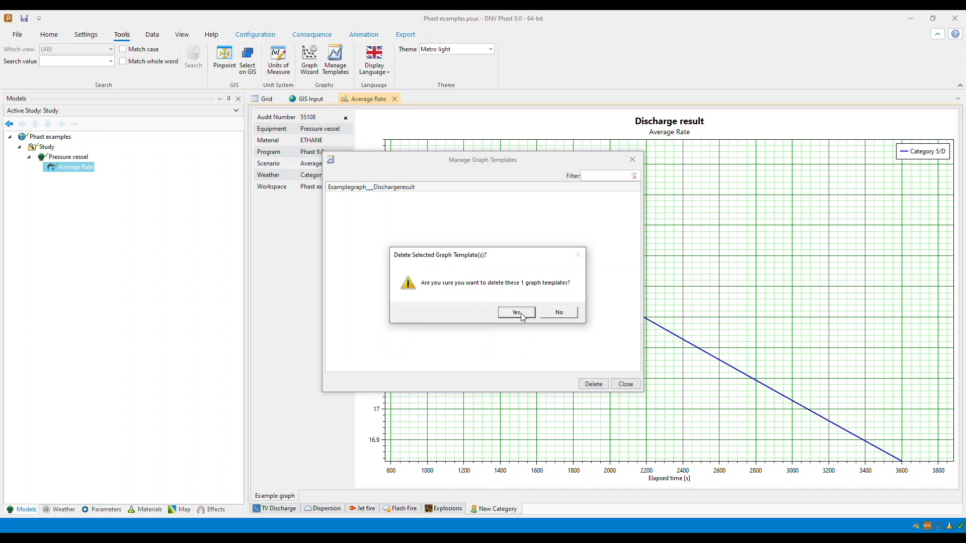
click(516, 312)
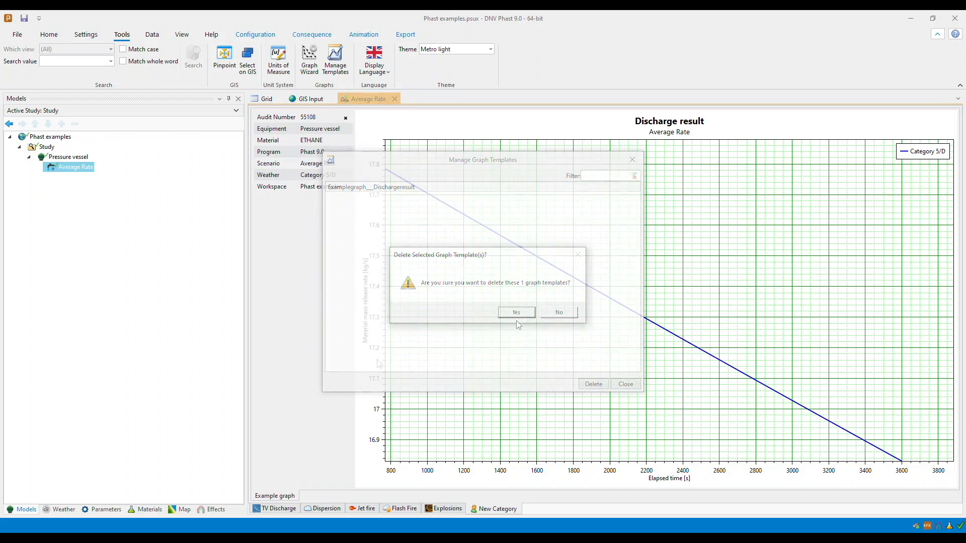
click(517, 312)
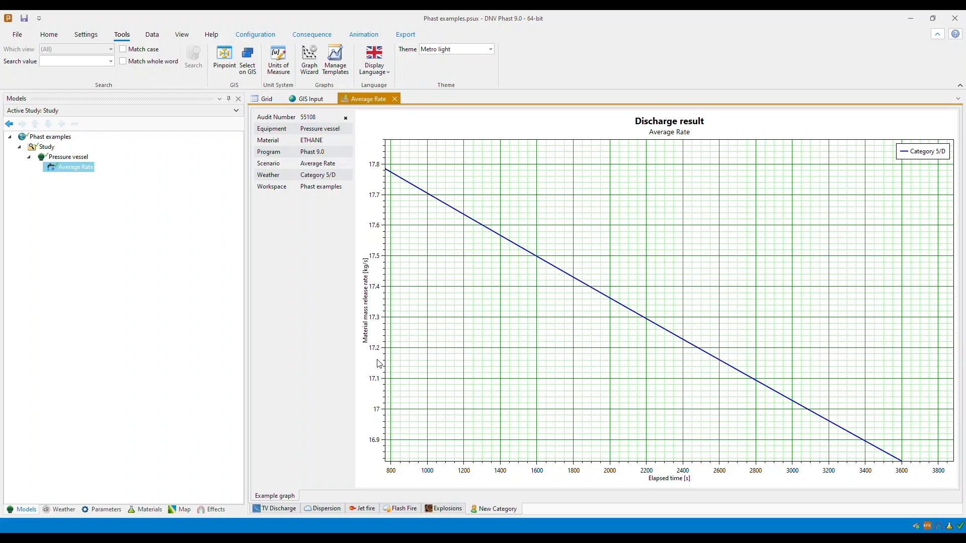